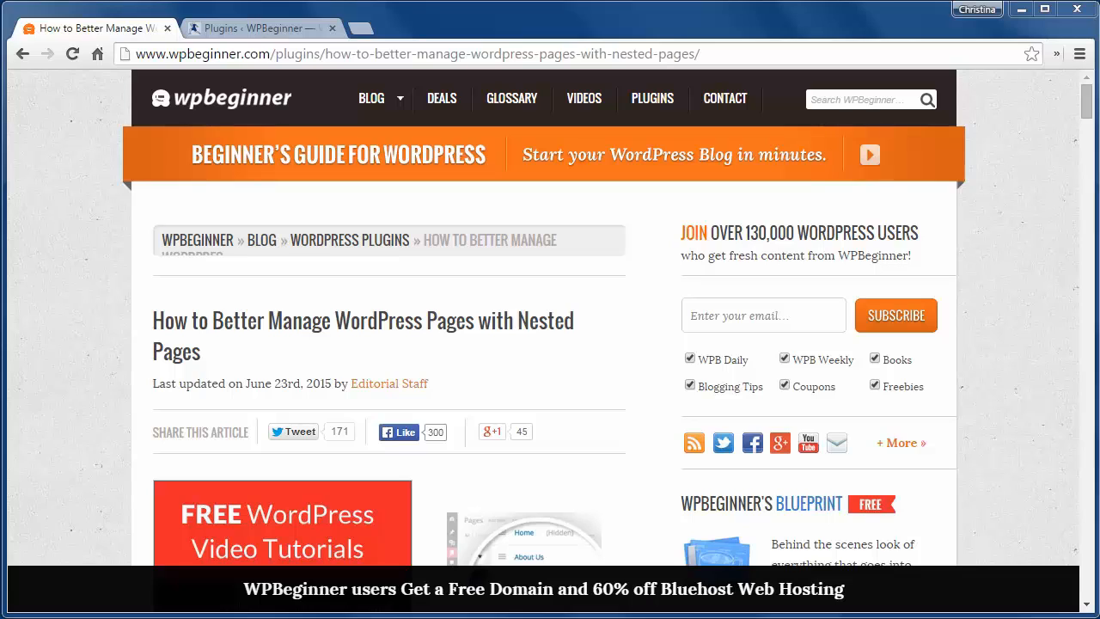
pyautogui.moveTo(91, 396)
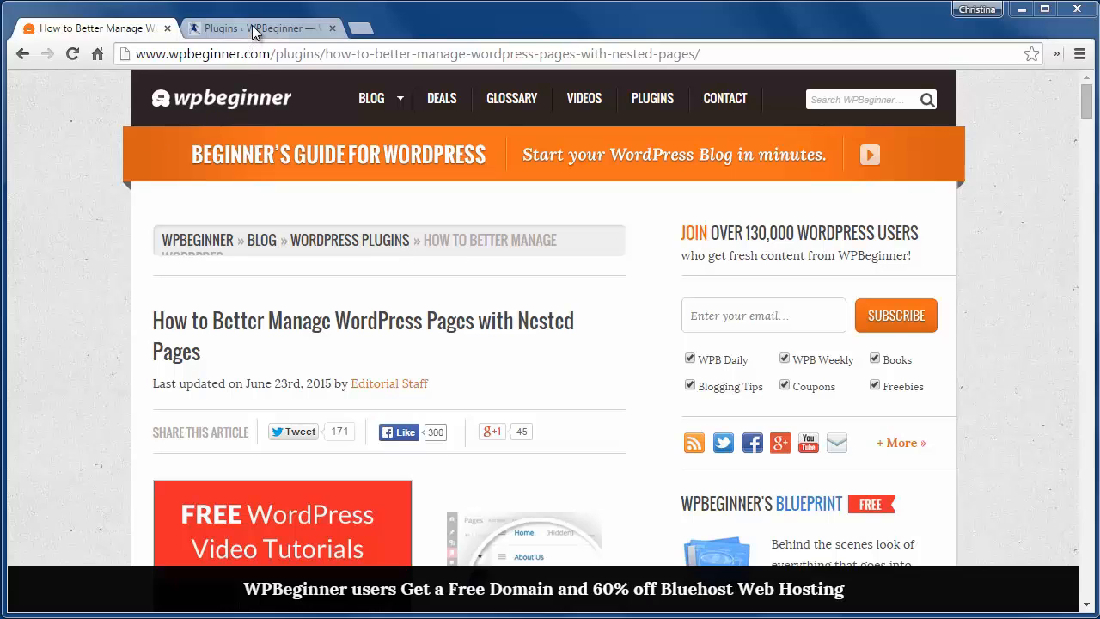
# - In the Pages admin, move Support above Sample Page and indent Sample Page as its child
pyautogui.click(258, 28)
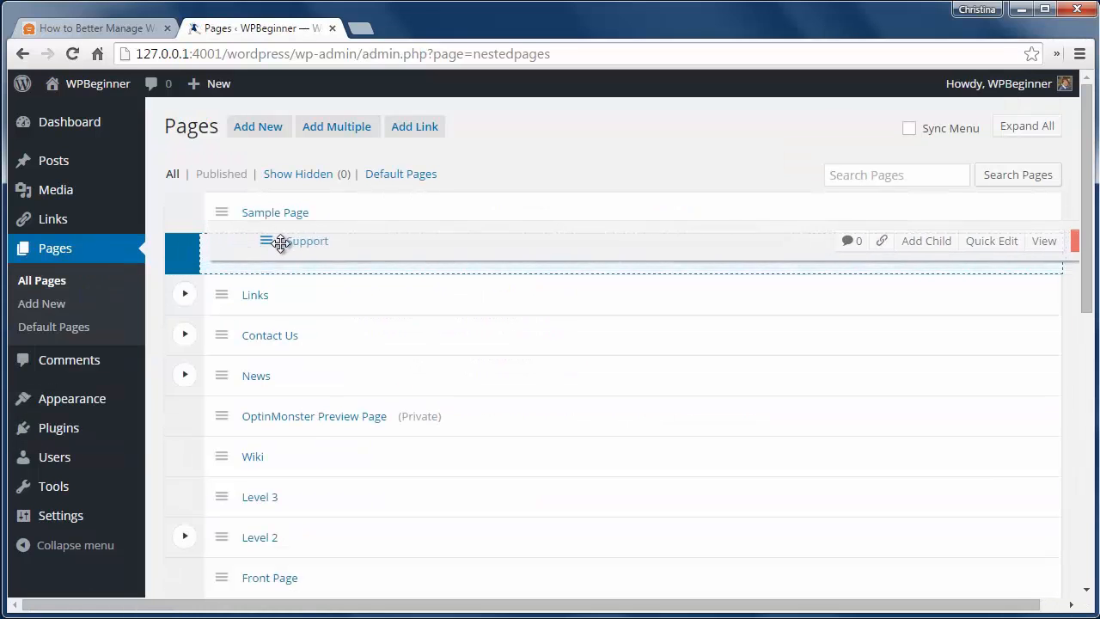
pyautogui.moveTo(279, 241); pyautogui.dragTo(337, 217)
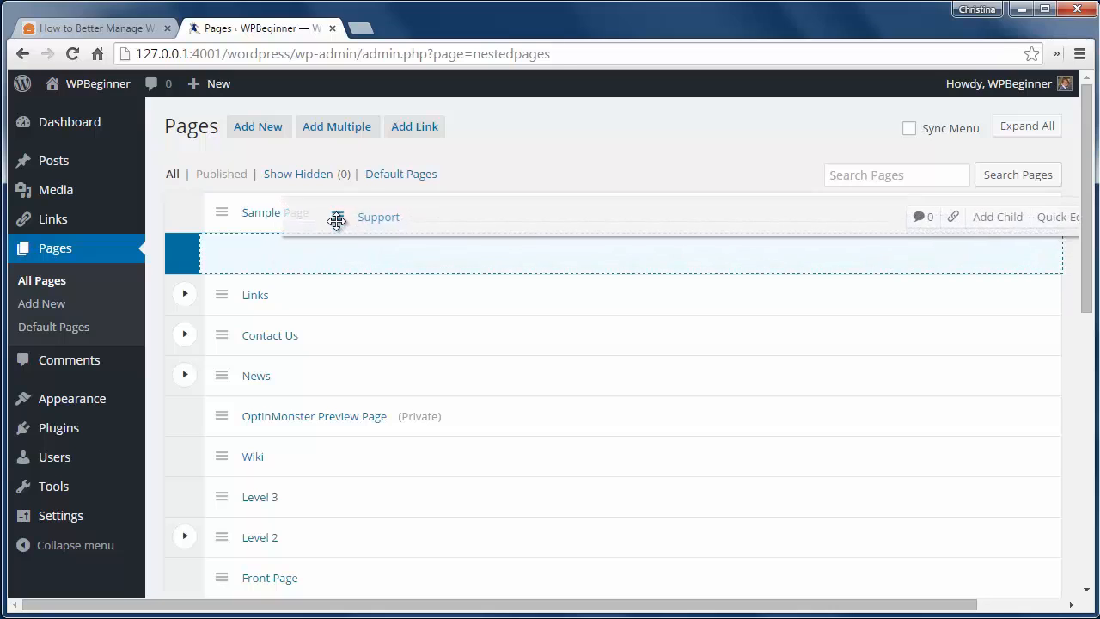
pyautogui.moveTo(335, 216); pyautogui.dragTo(230, 253)
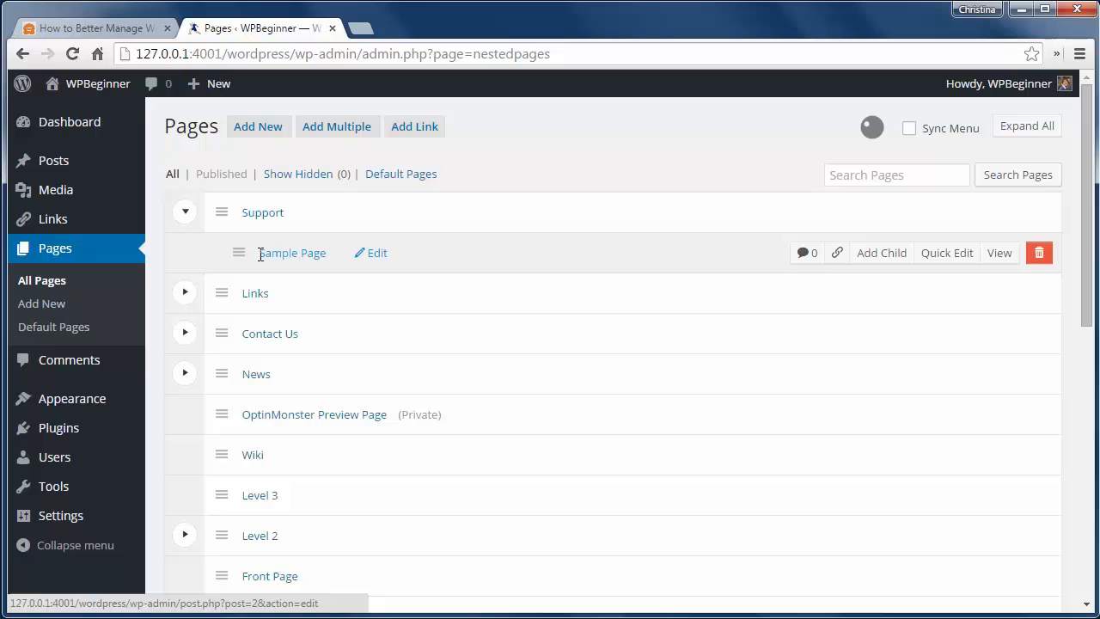
pyautogui.moveTo(821, 252)
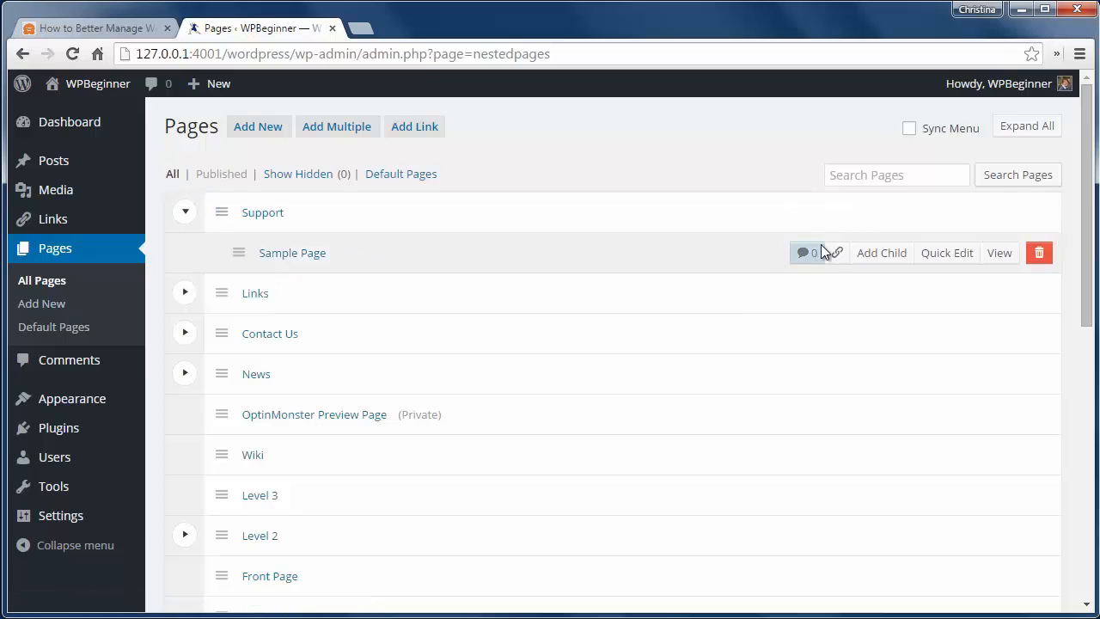
# - Dismiss the Add Child form, tick Sync Menu, and bring up the empty Add Multiple form
pyautogui.click(881, 253)
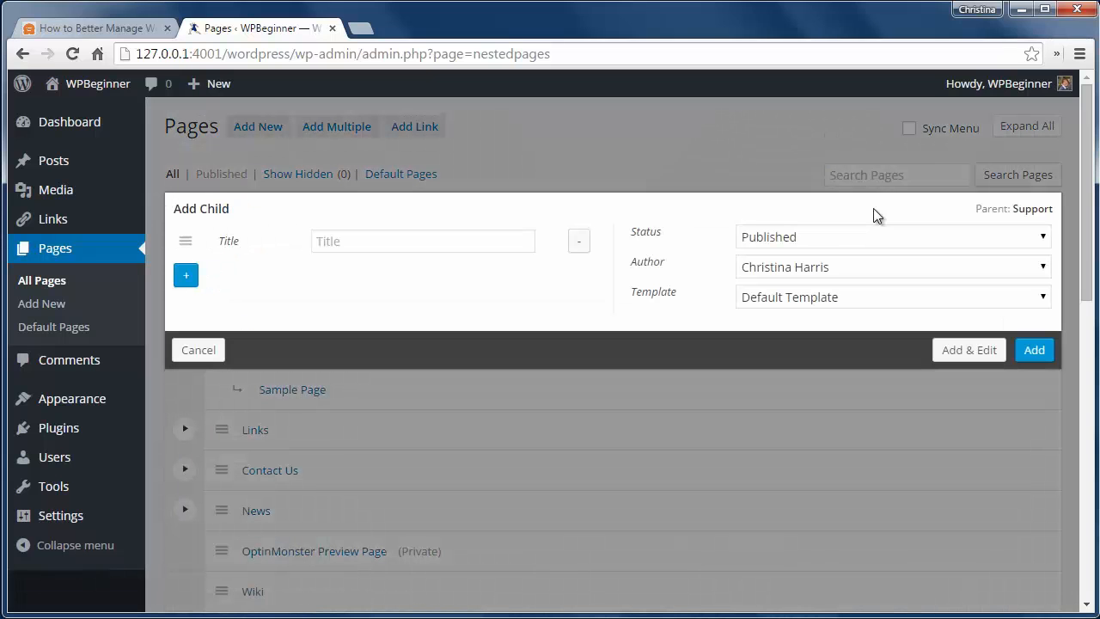
pyautogui.click(199, 350)
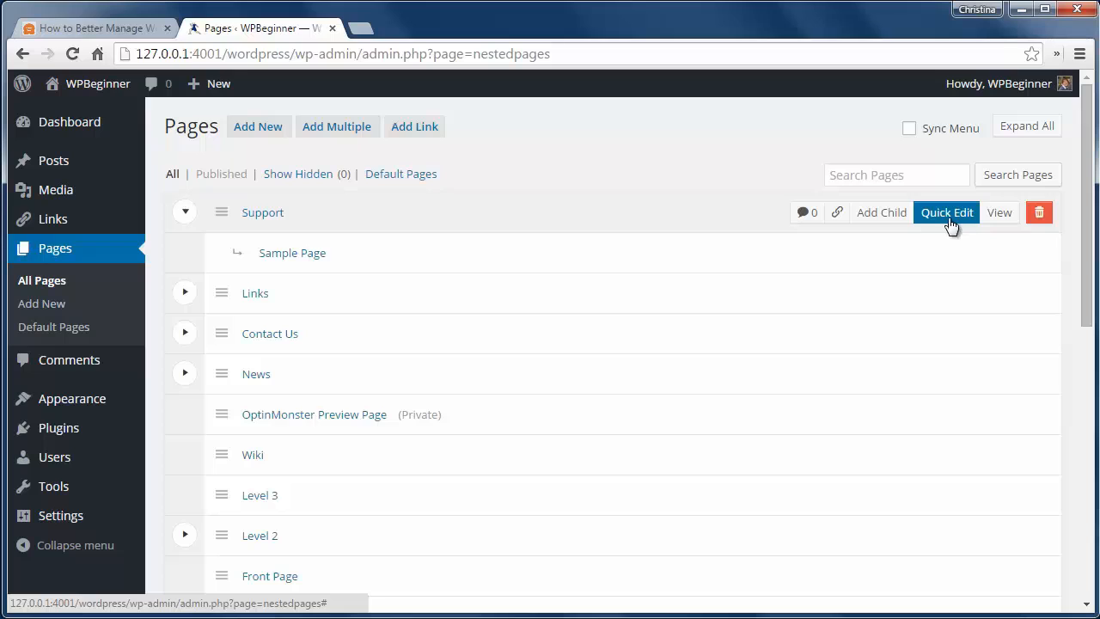
pyautogui.moveTo(812, 176)
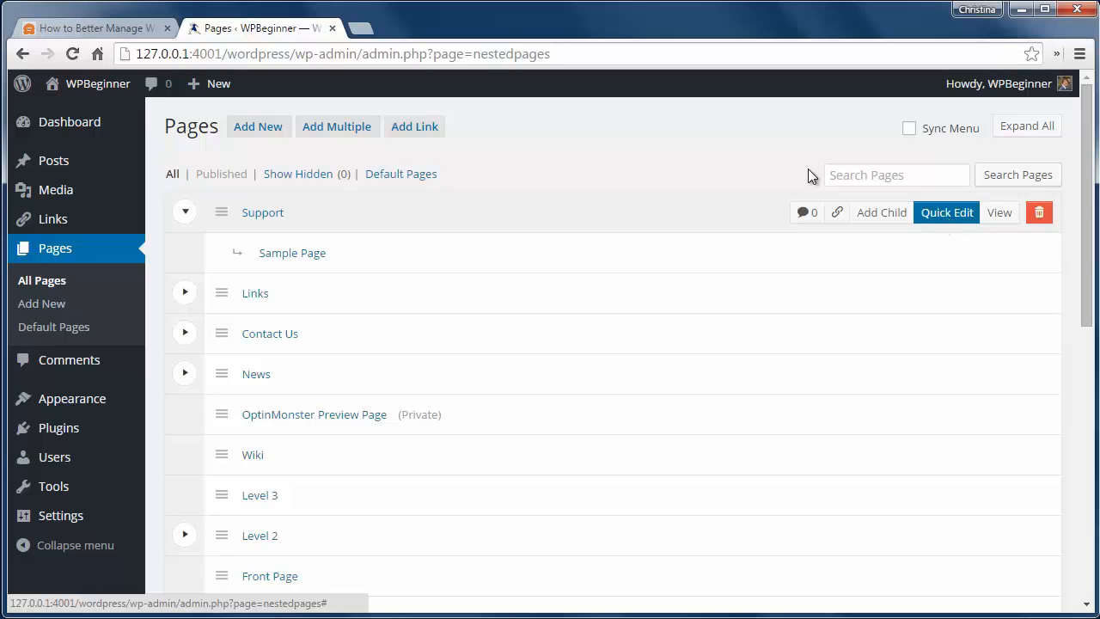
pyautogui.moveTo(327, 158)
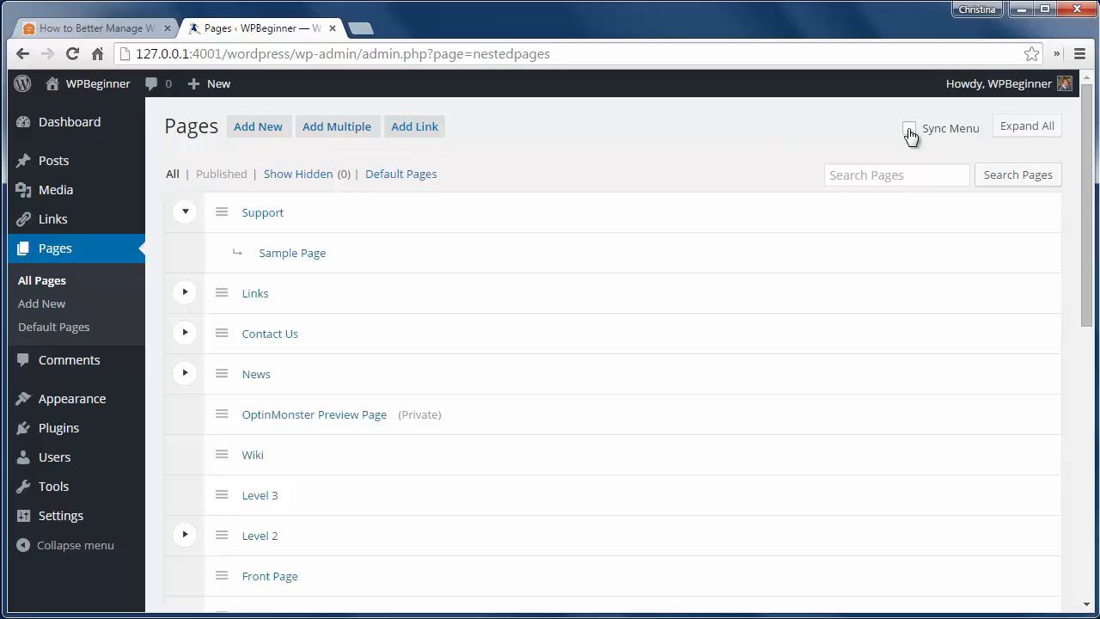
pyautogui.click(908, 128)
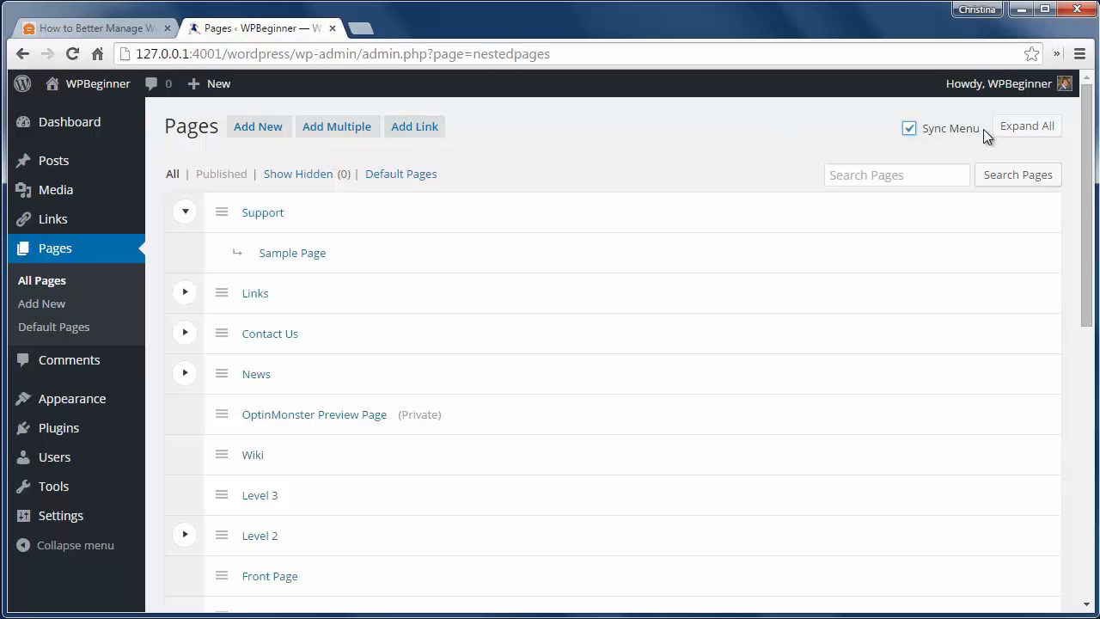
pyautogui.moveTo(411, 159)
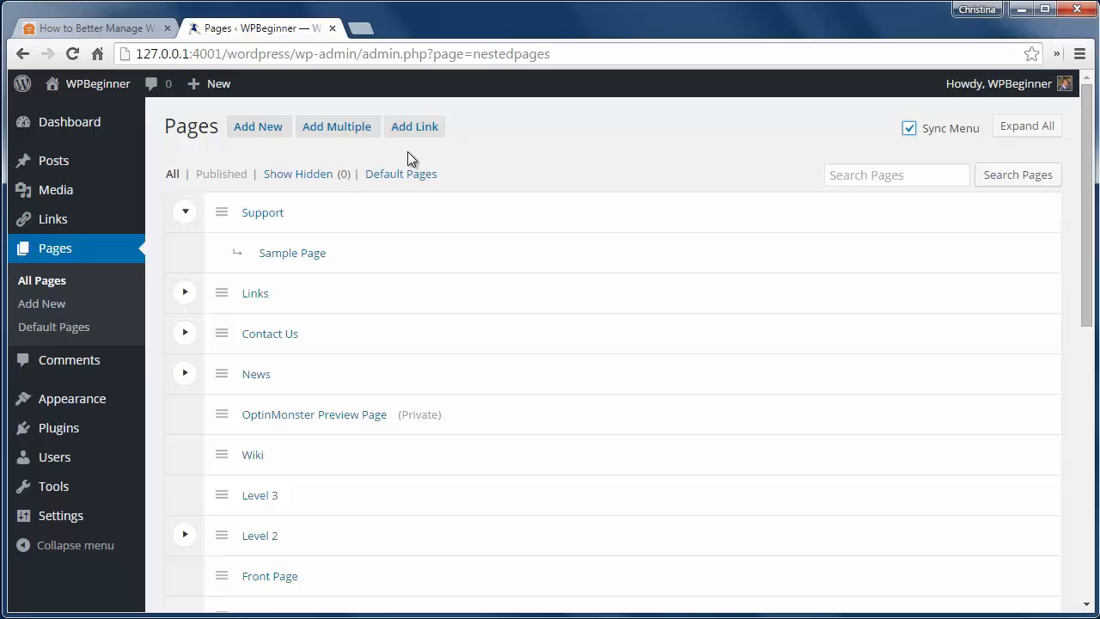
pyautogui.click(336, 126)
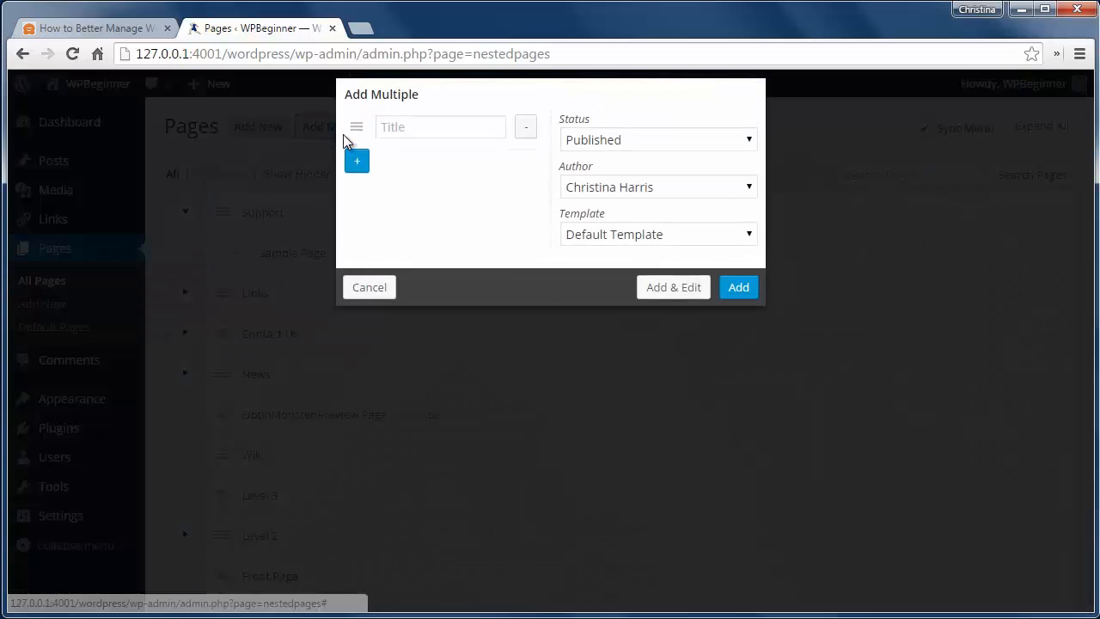
# - Enter the titles Home, About and Contact in Add Multiple and add all three pages
pyautogui.click(440, 126)
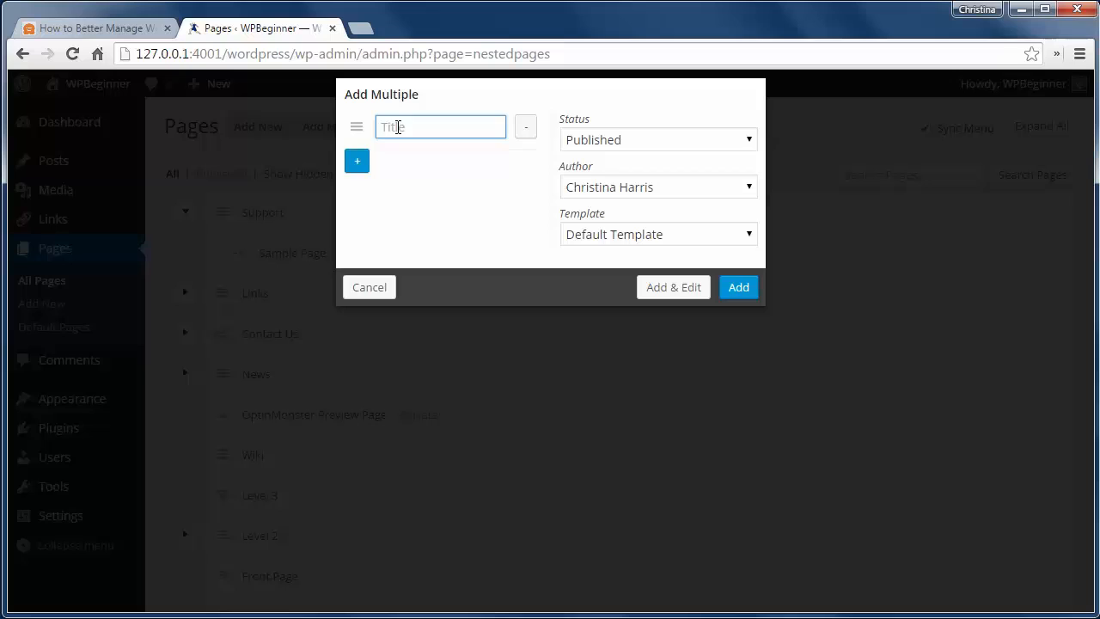
pyautogui.click(355, 161)
pyautogui.write('Conta')
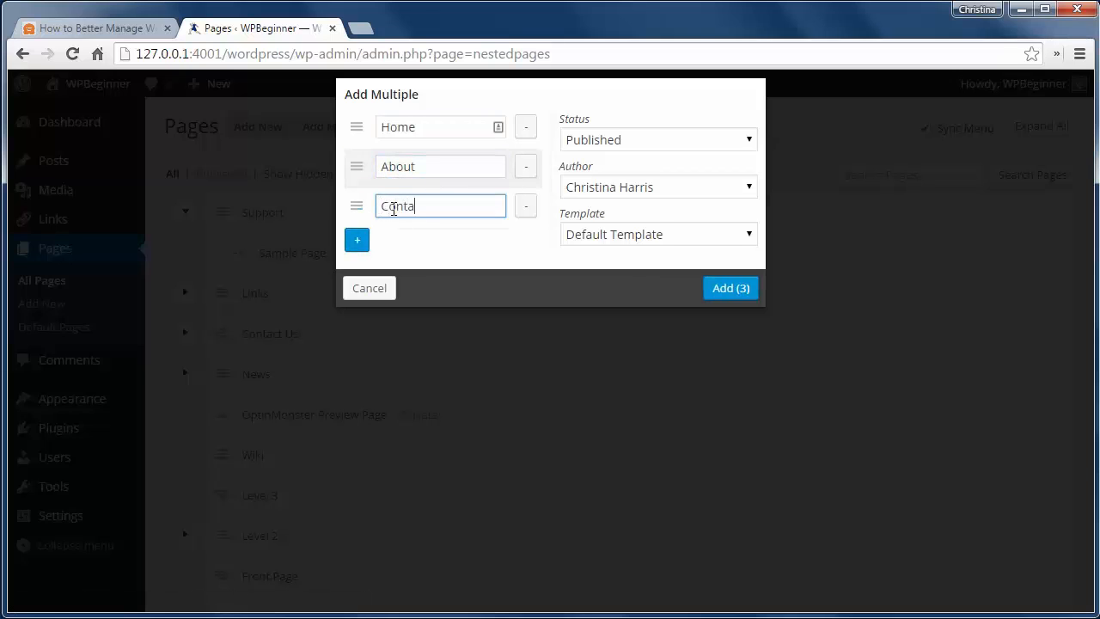
pyautogui.click(731, 288)
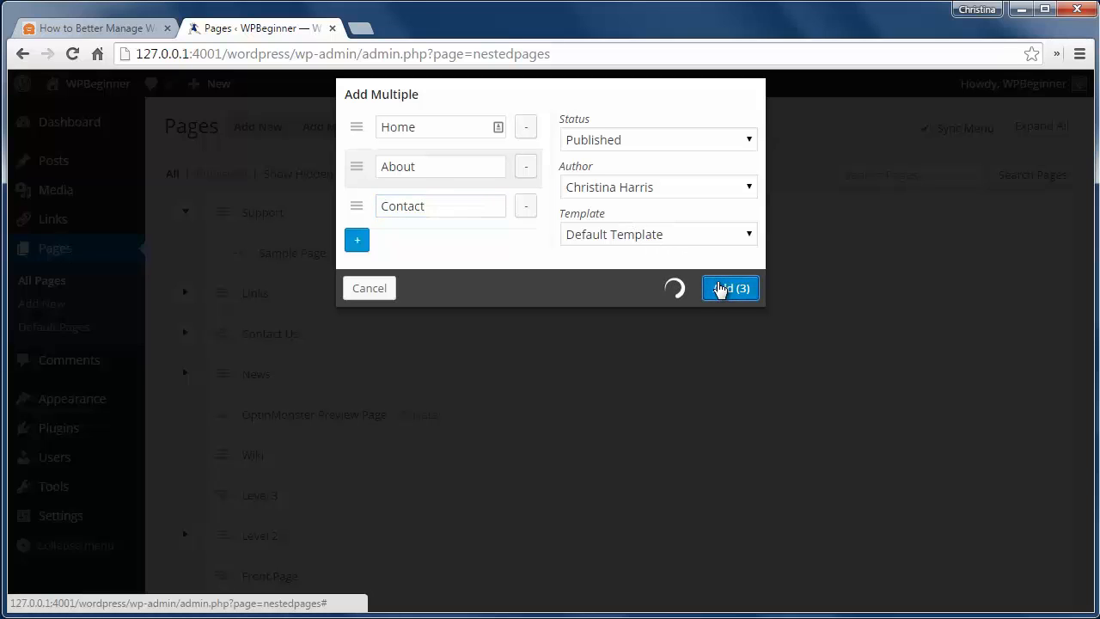
pyautogui.click(729, 288)
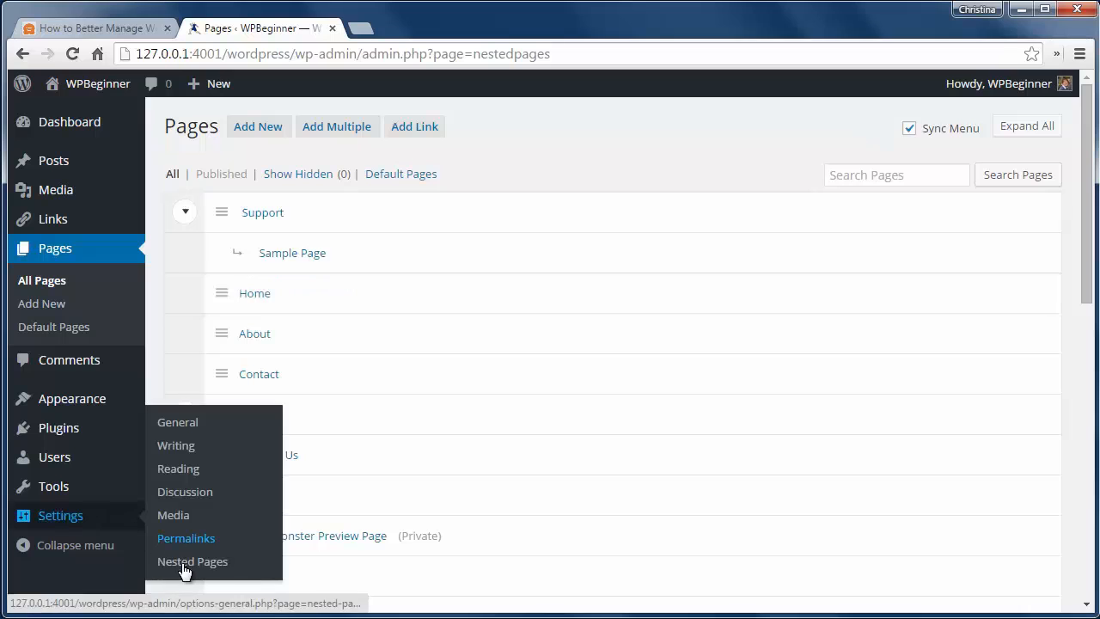
# - Show Settings > Nested Pages on the Post Types tab, where Pages has nesting enabled
pyautogui.click(193, 561)
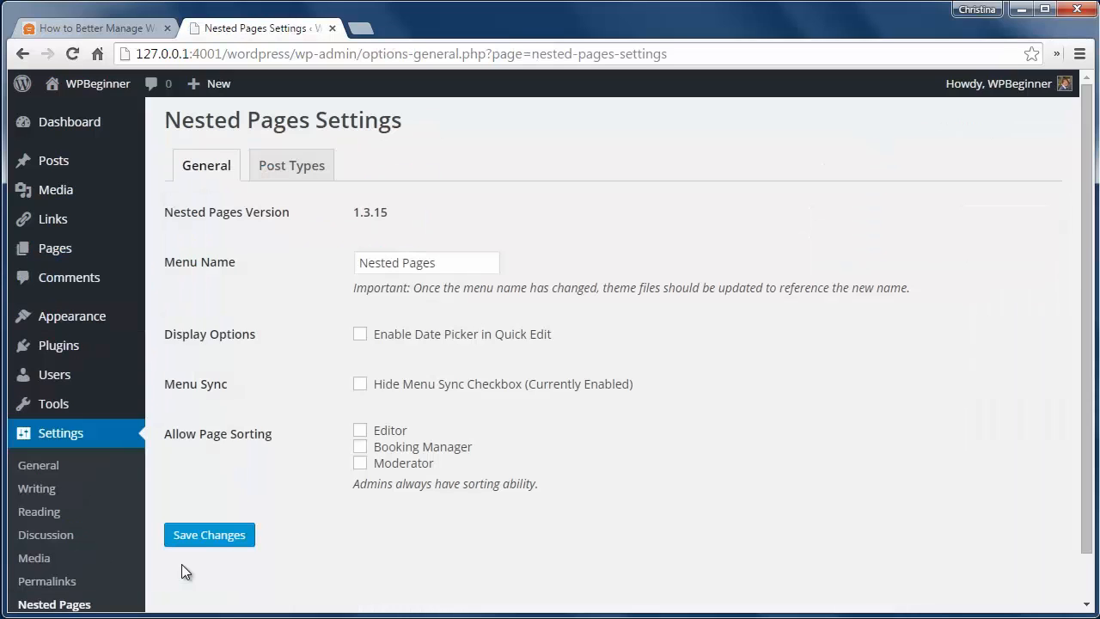
pyautogui.click(290, 165)
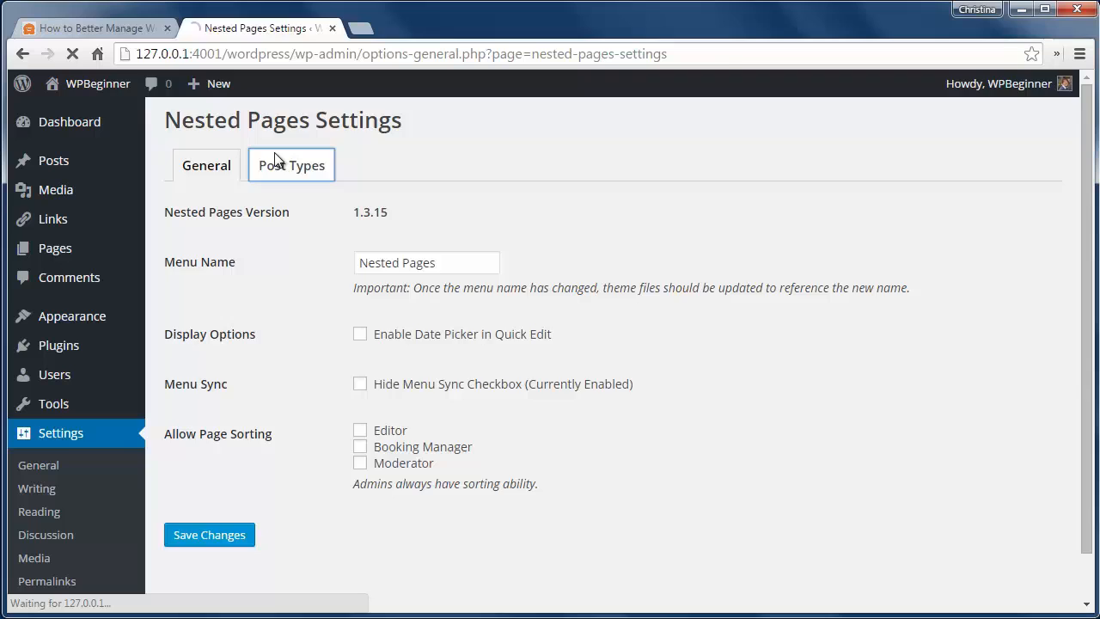
pyautogui.click(291, 165)
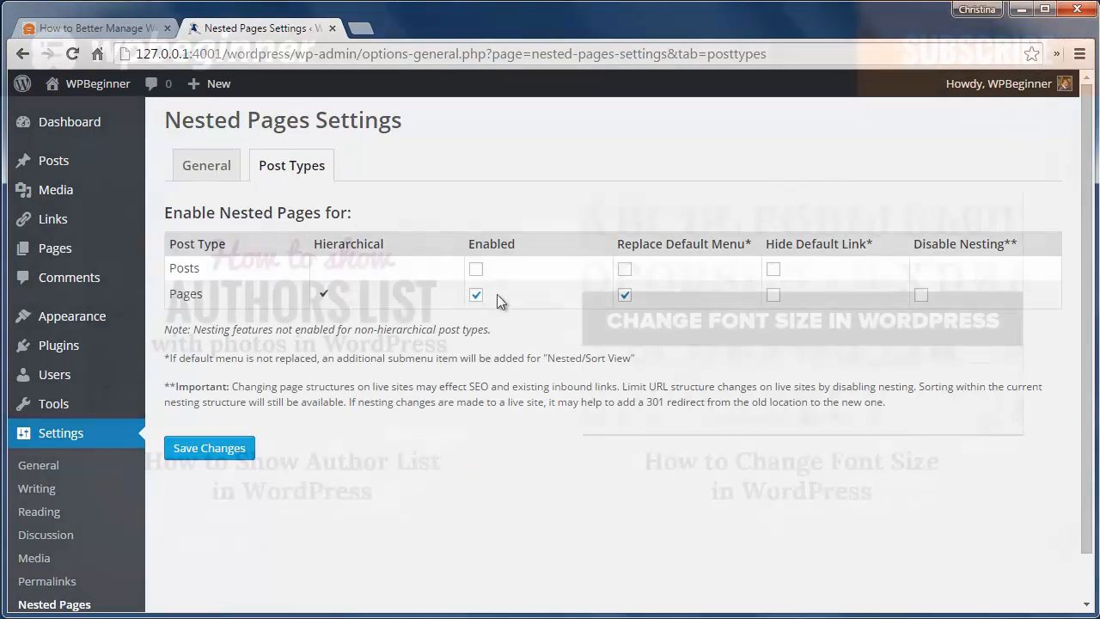